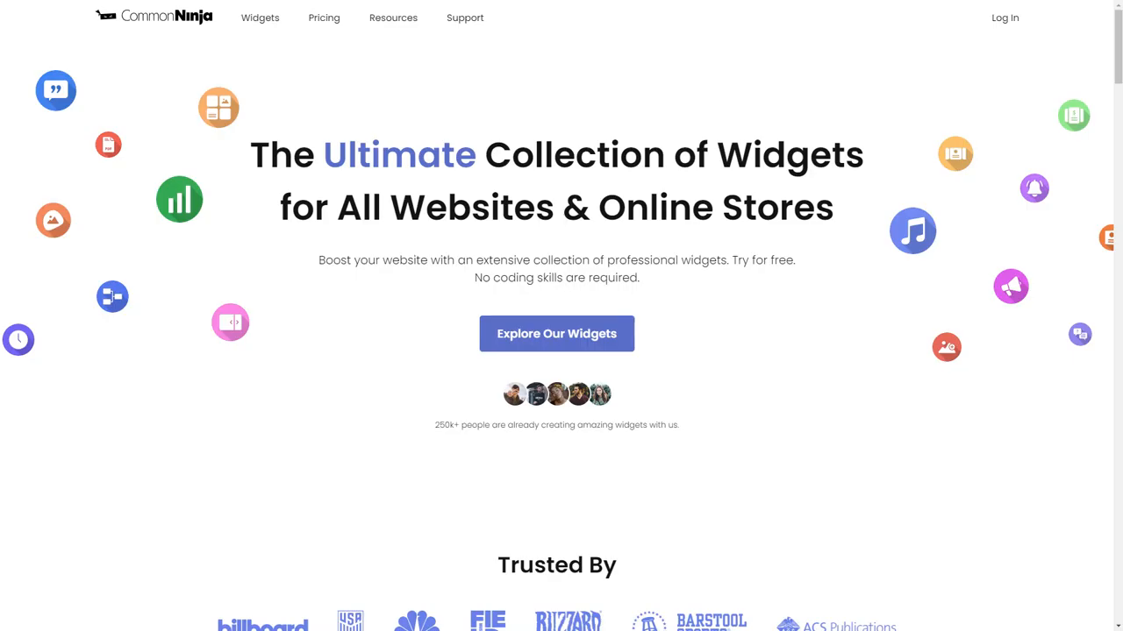
Step: Browse the full Common Ninja widget catalog toward the Image Hotspot card
left_click(556, 333)
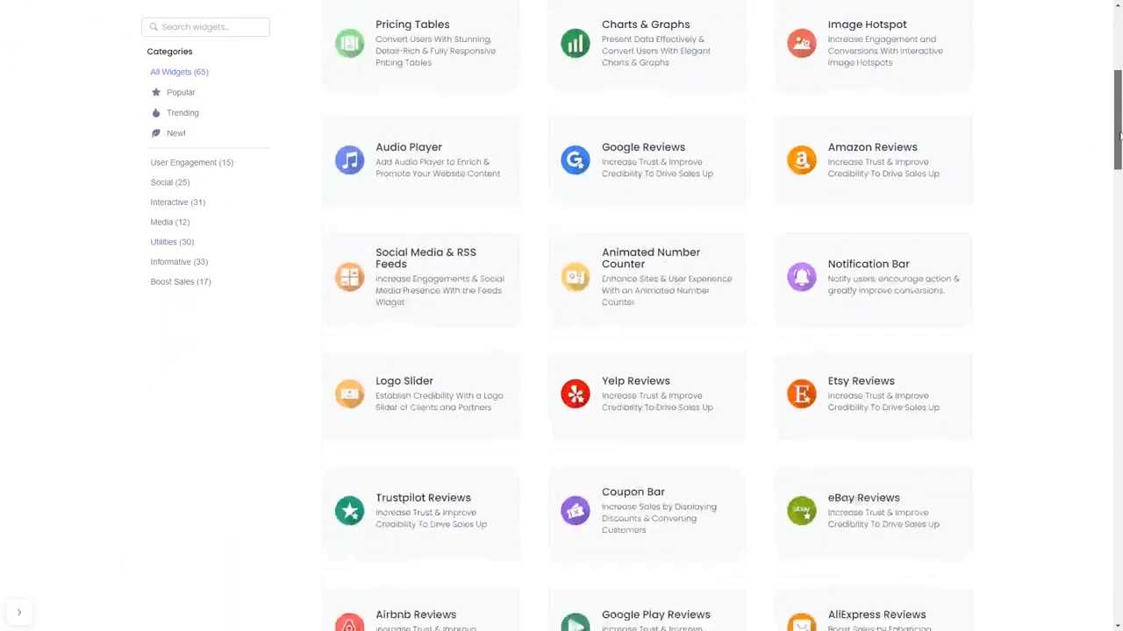
scroll("down", 3)
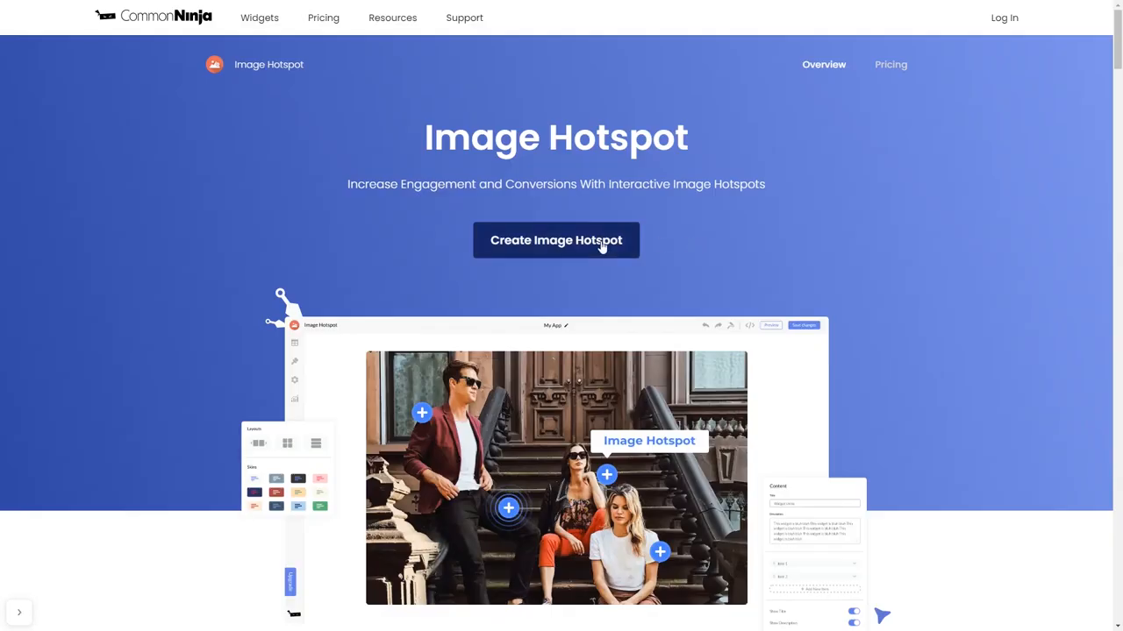
Step: Create an Image Hotspot widget, expand Hotspot 1, and review Design and Settings options
left_click(556, 240)
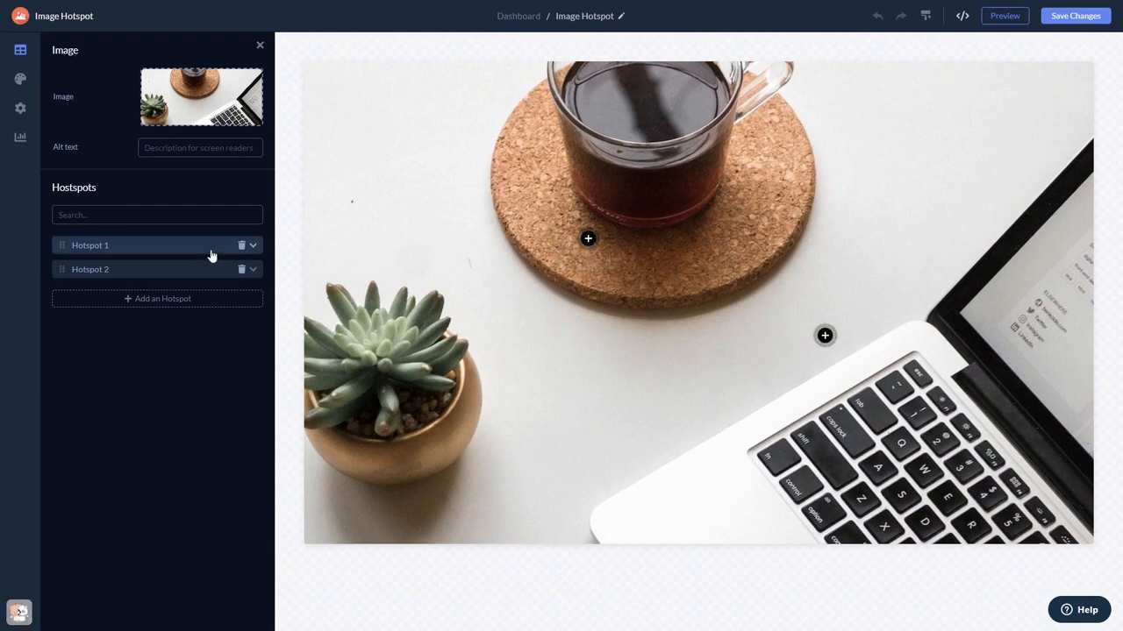
left_click(90, 245)
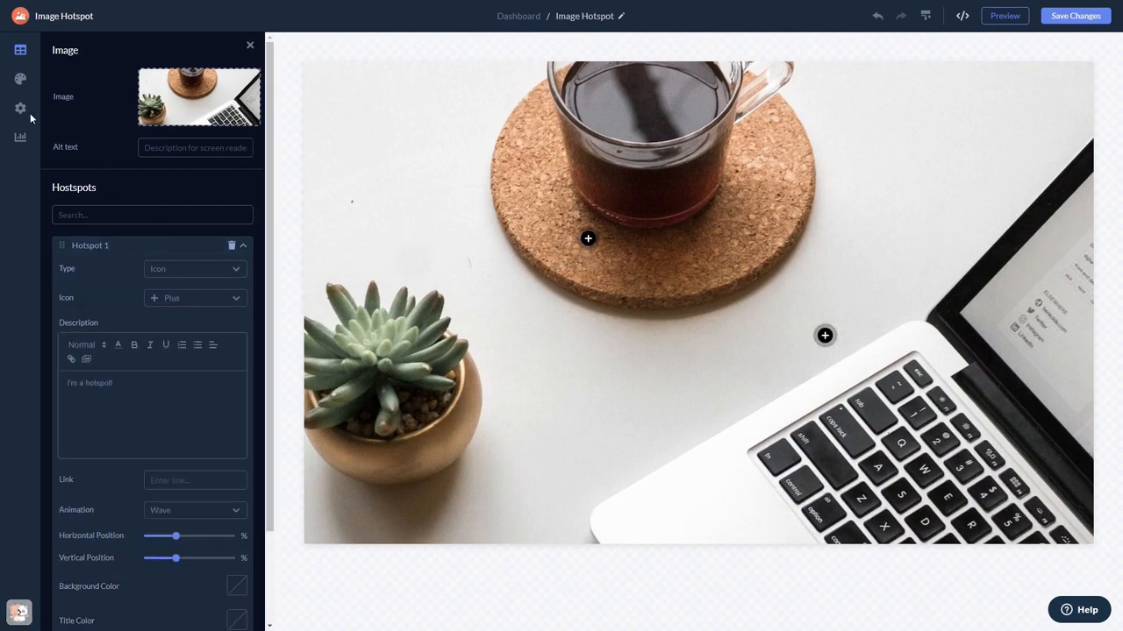
left_click(19, 79)
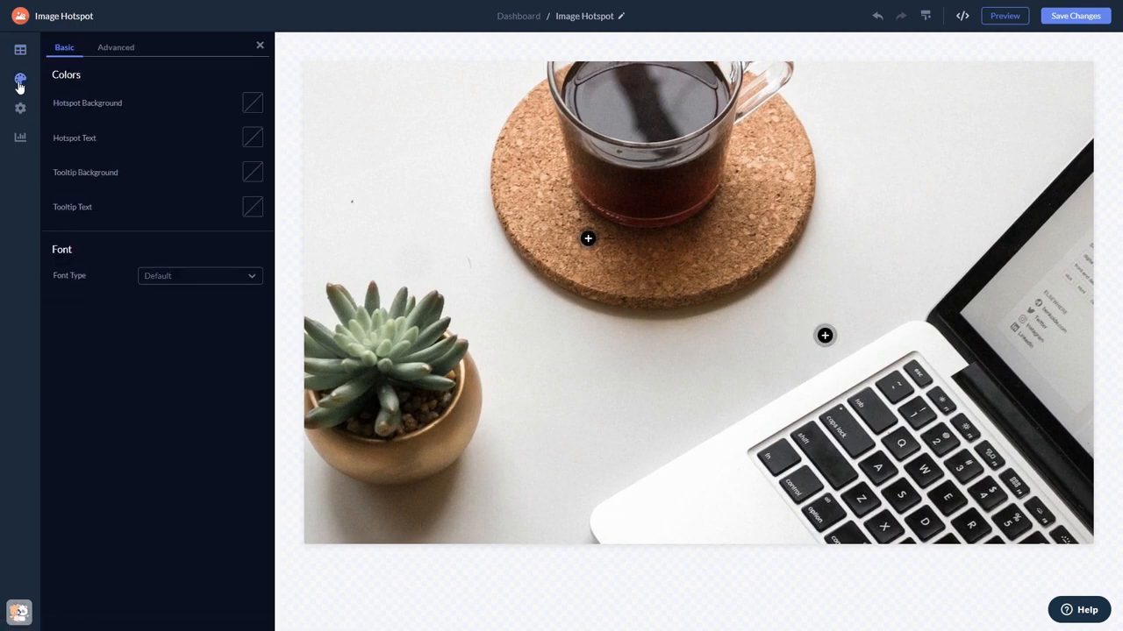
left_click(19, 108)
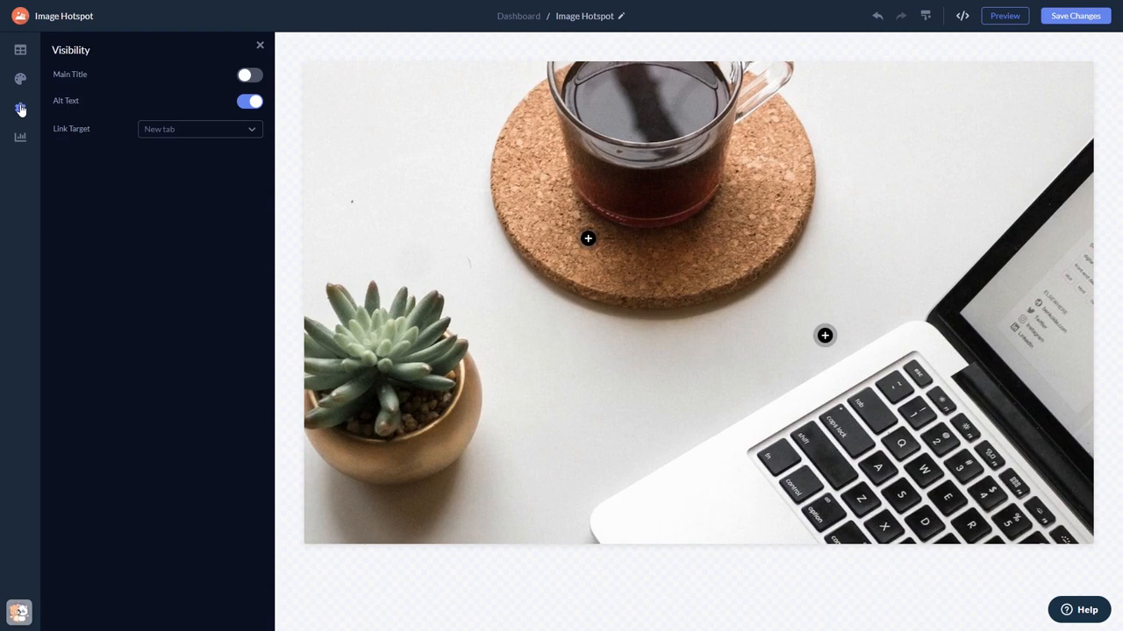
mouse_move(884, 147)
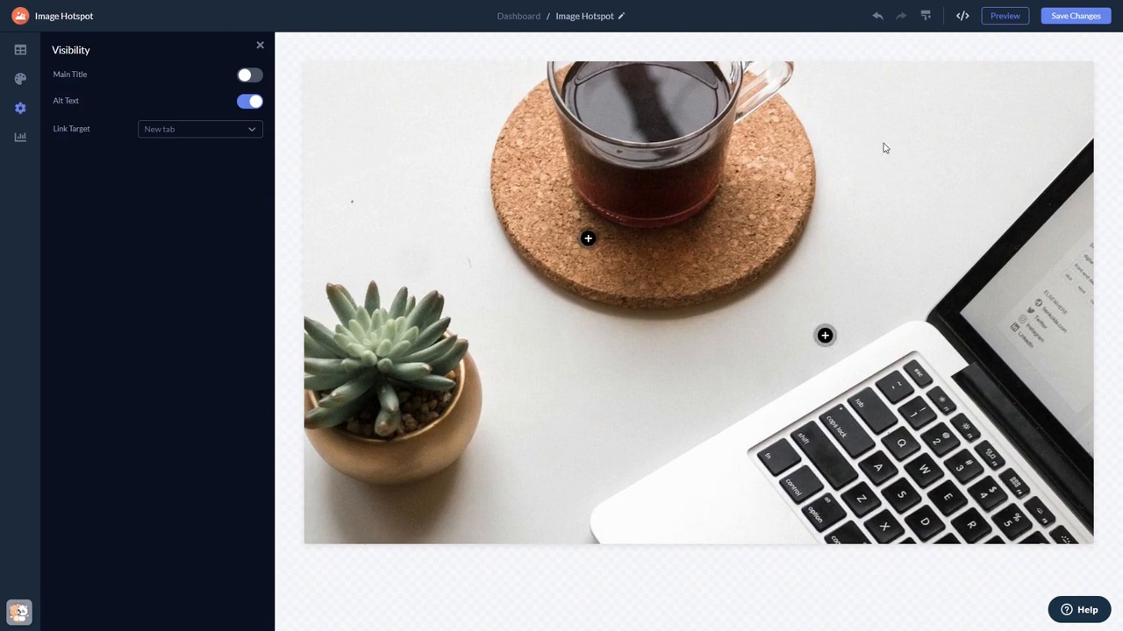
left_click(1075, 16)
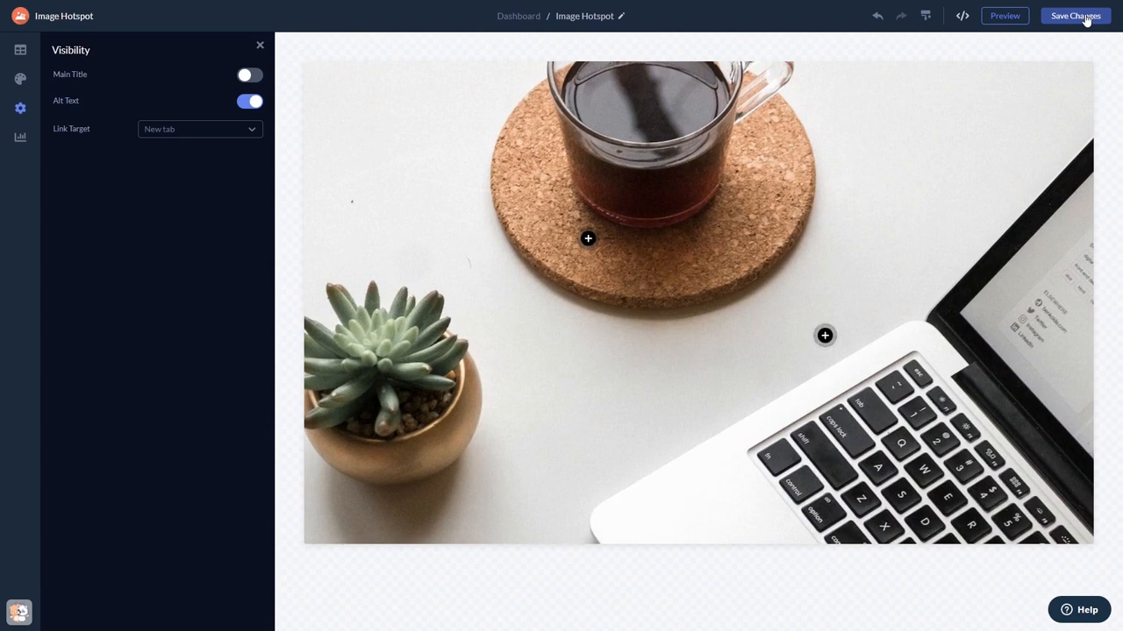
mouse_move(553, 38)
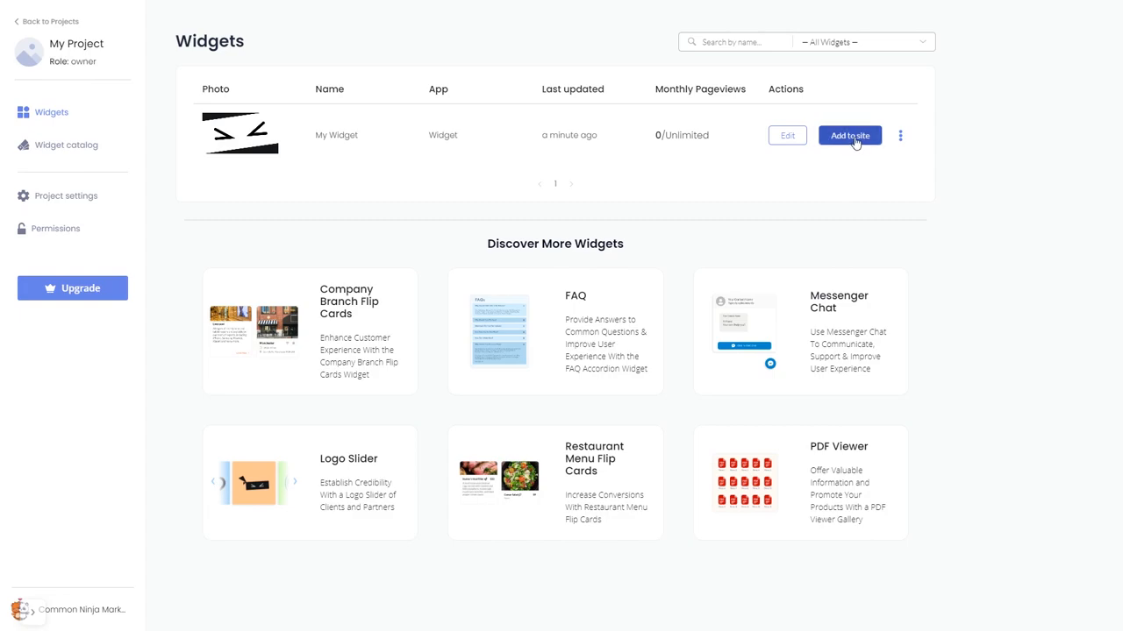
Step: Show My Widget's installation code via Add to site, then close the code window
left_click(849, 135)
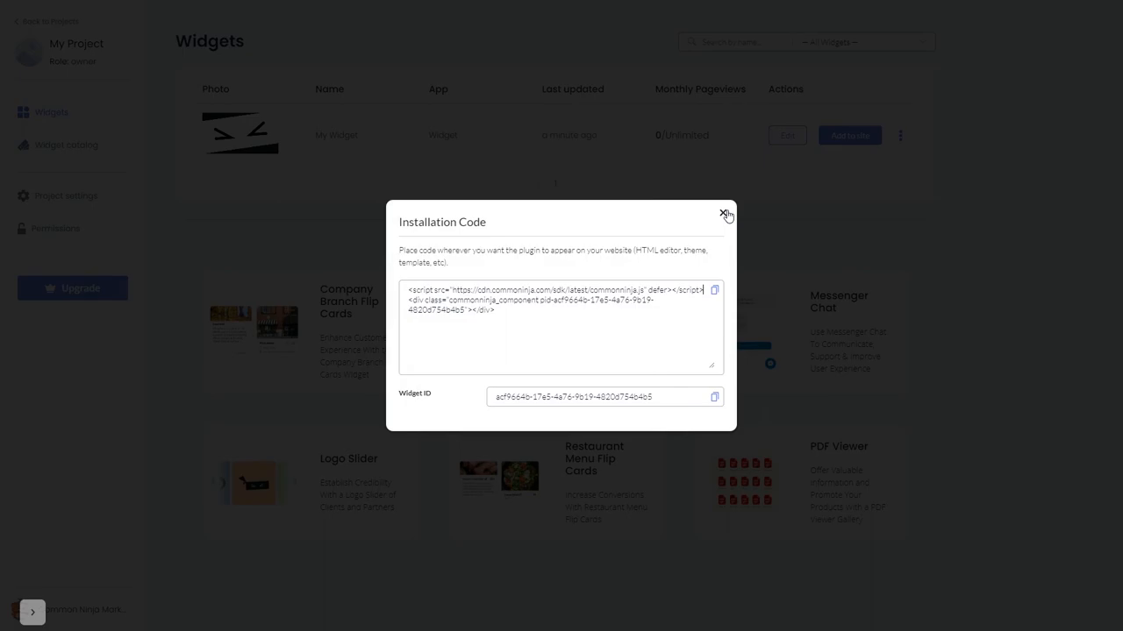
left_click(723, 214)
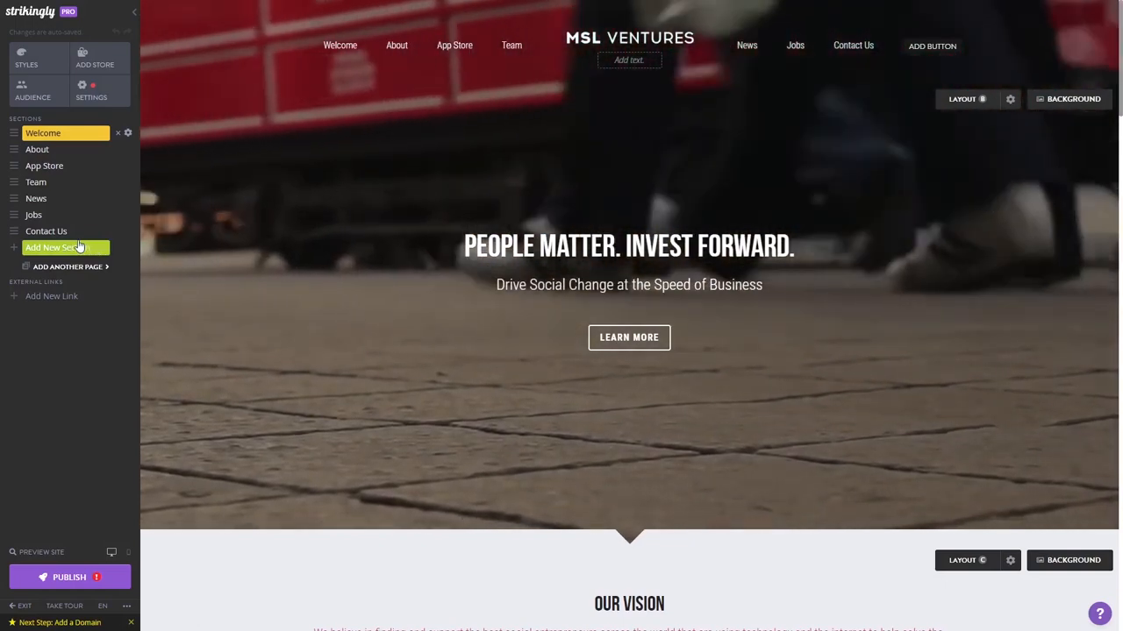
Step: Add a new App Store section to the site and select it
left_click(57, 246)
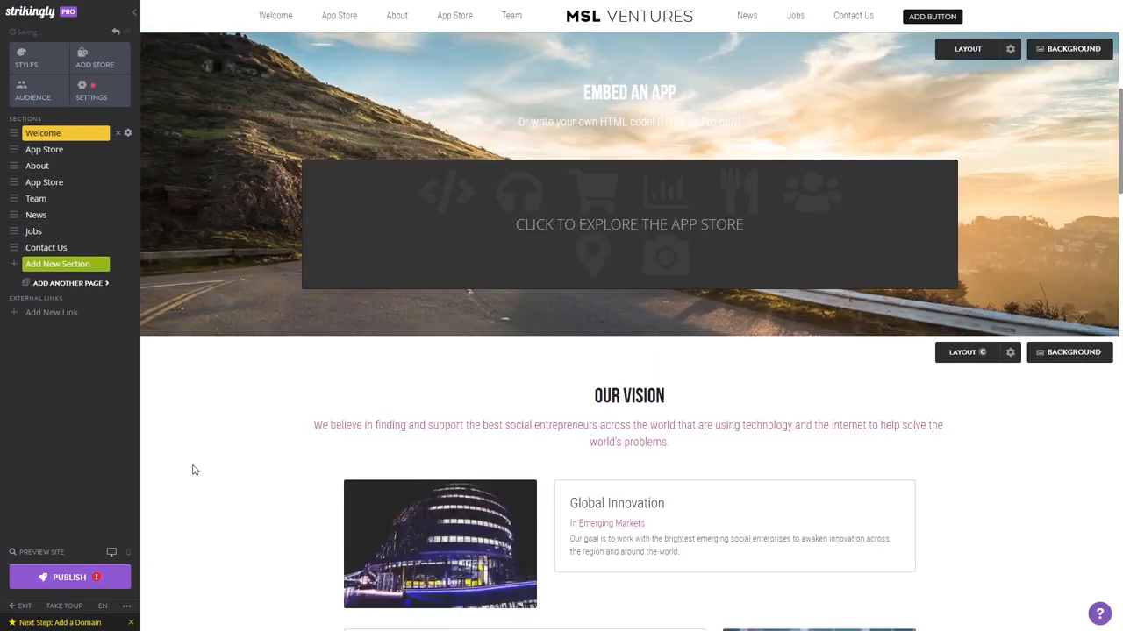
left_click(44, 149)
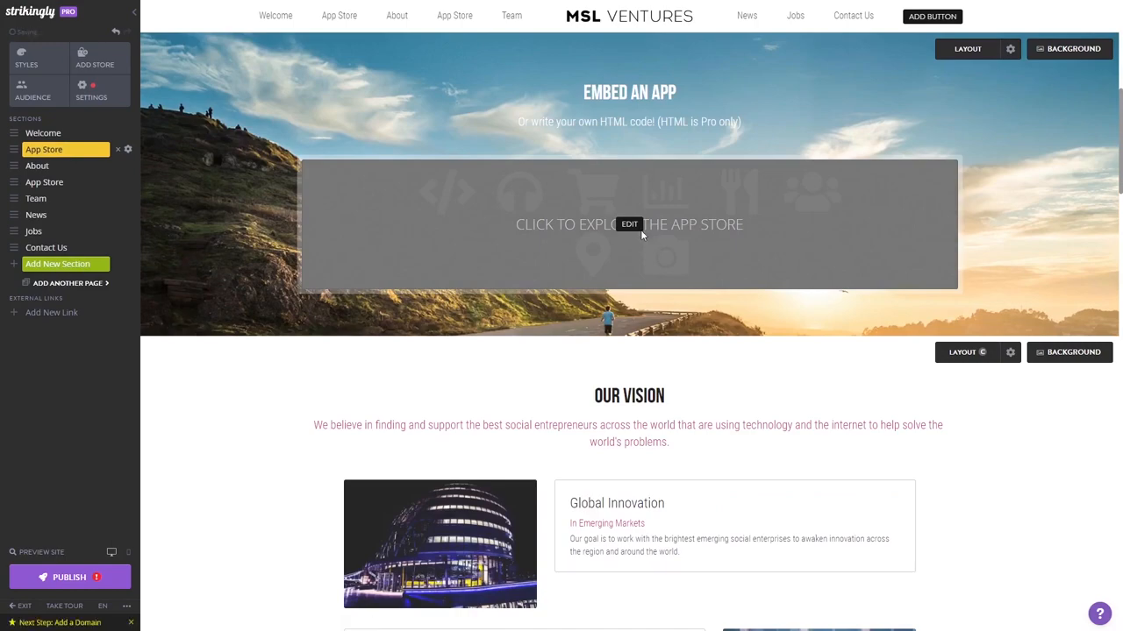
Step: Open the App Store from the section's embed block to add custom HTML
left_click(628, 224)
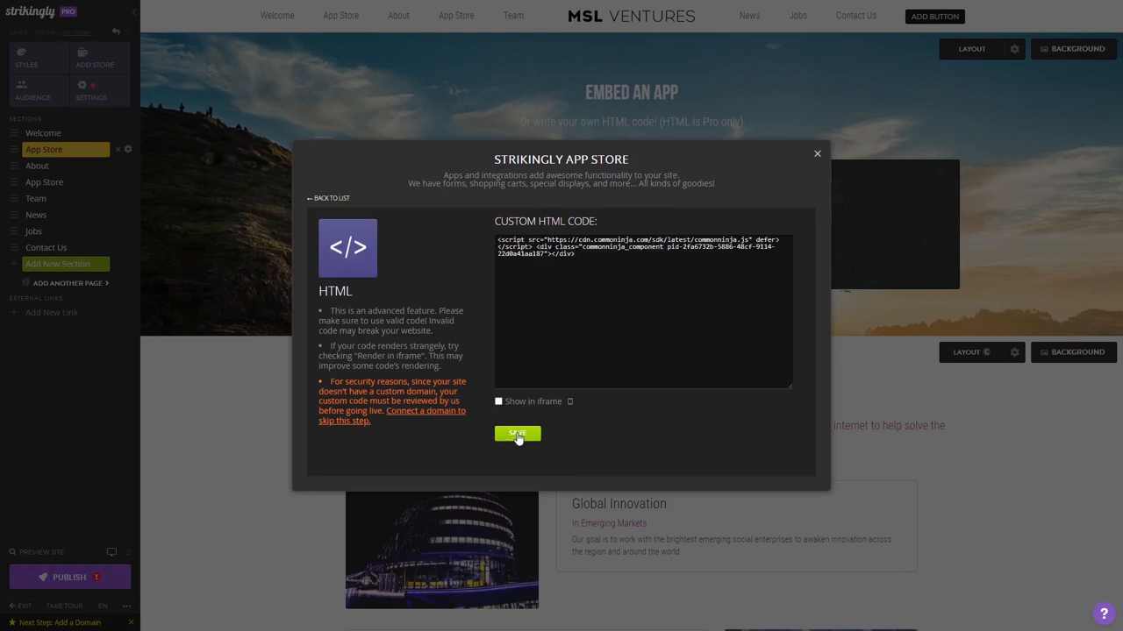
Step: Save the pasted Common Ninja widget code in the HTML dialog
left_click(517, 435)
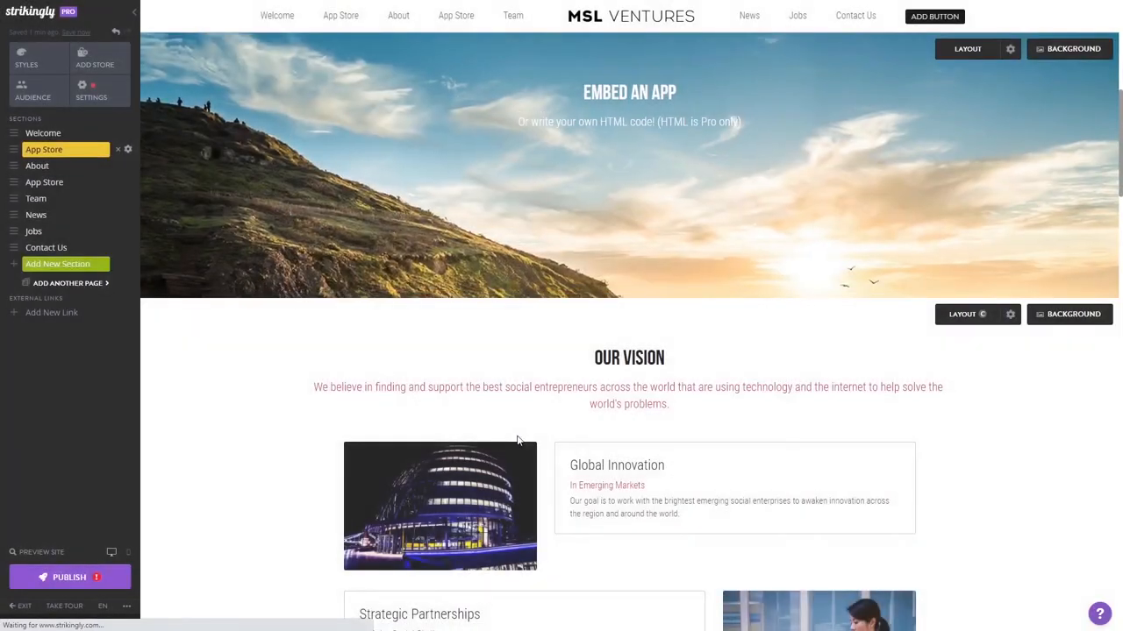
left_click(37, 165)
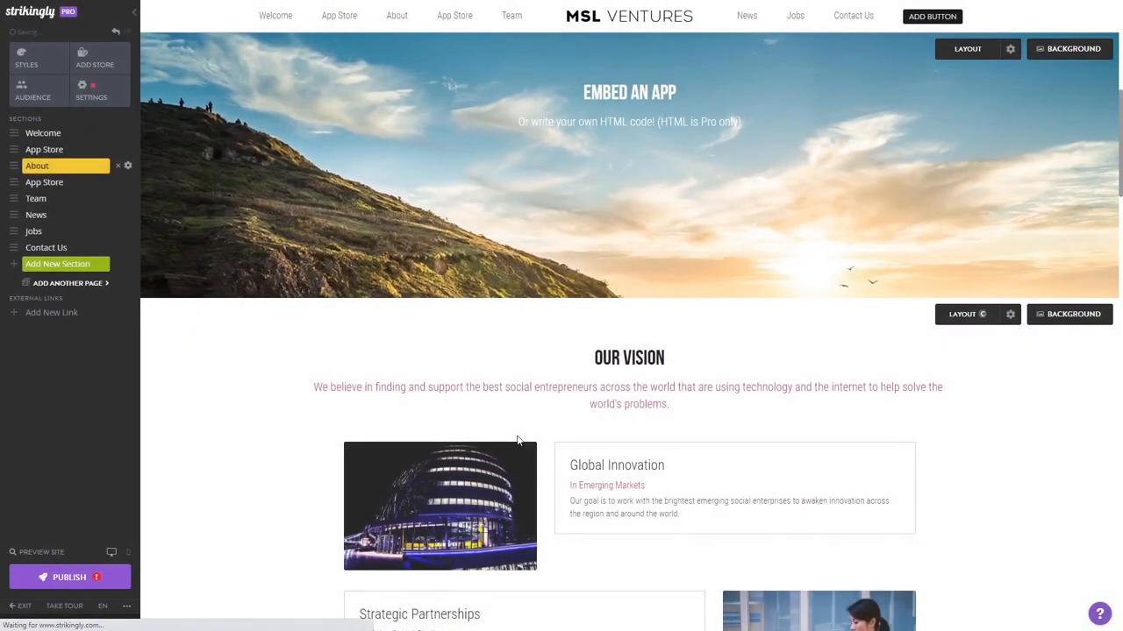